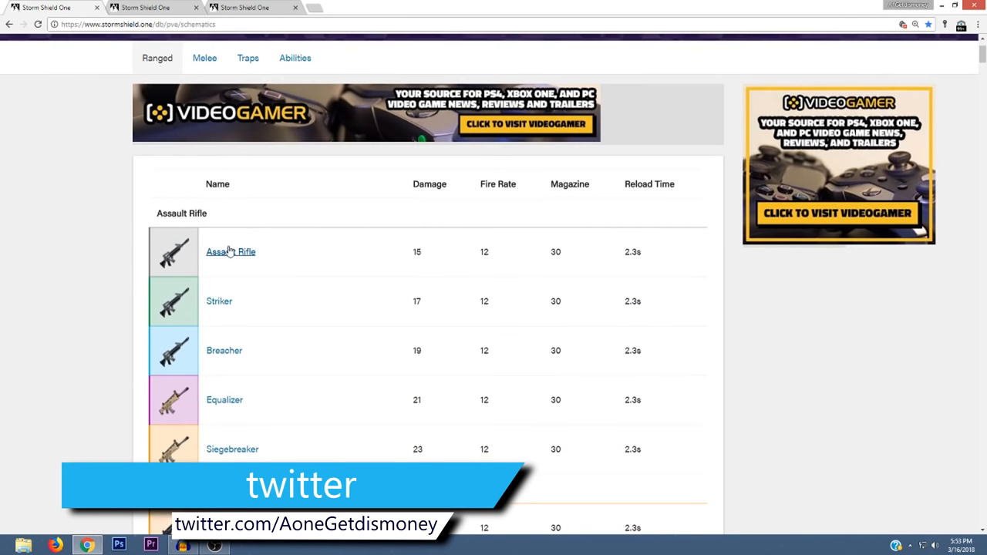
# Scroll the ranged schematics list down past assault rifles to the Flintlock Rifle and 21-Gun Salute entries.
pyautogui.scroll(-3)
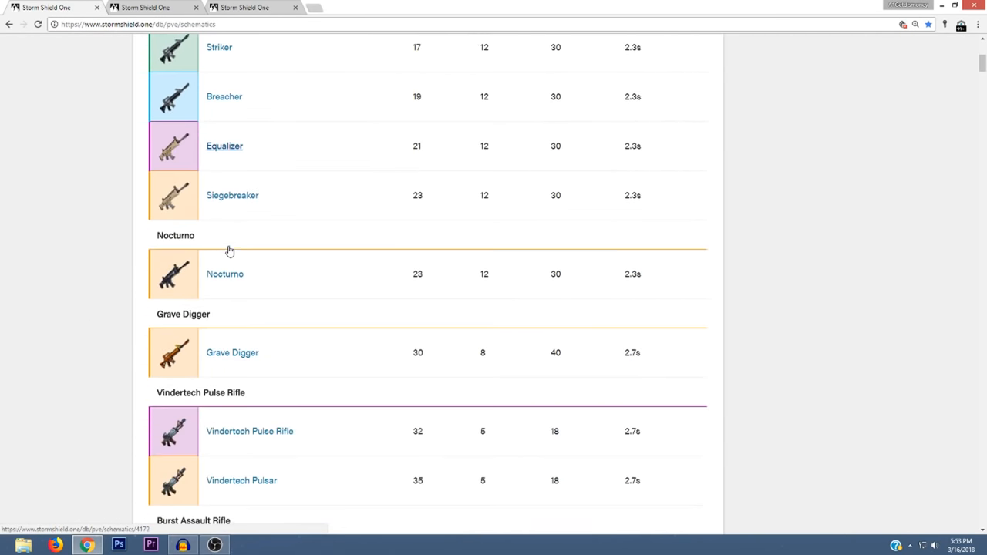
pyautogui.scroll(-3)
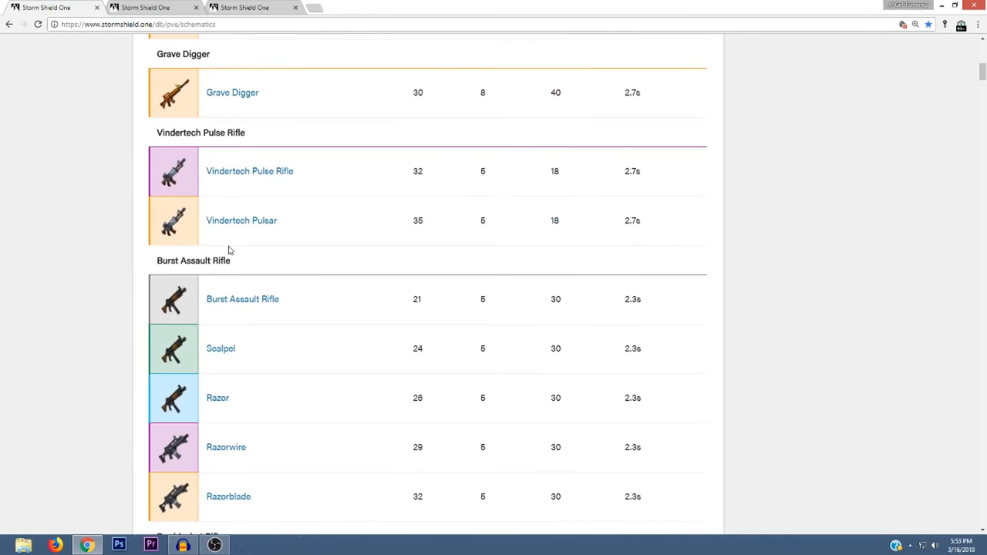
pyautogui.scroll(-3)
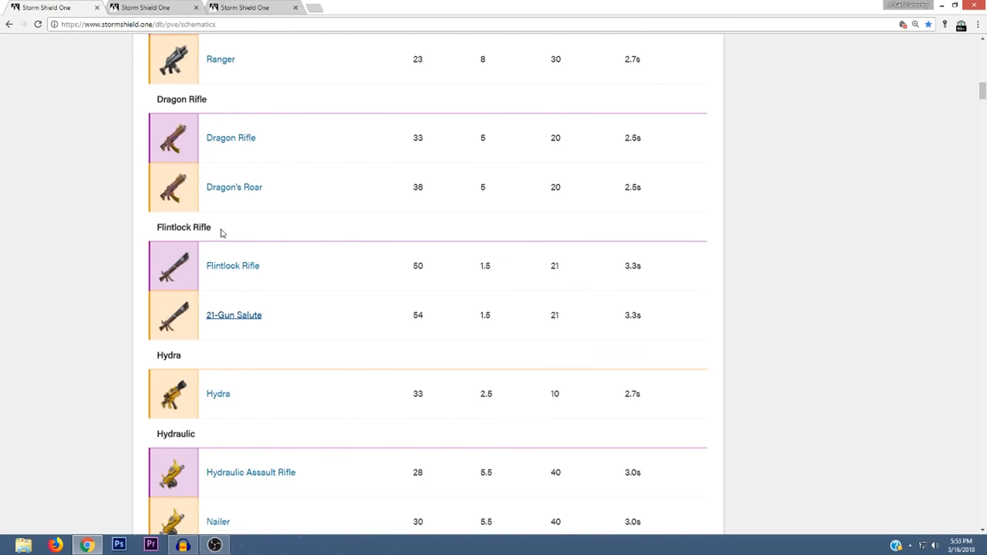
pyautogui.moveTo(238, 311)
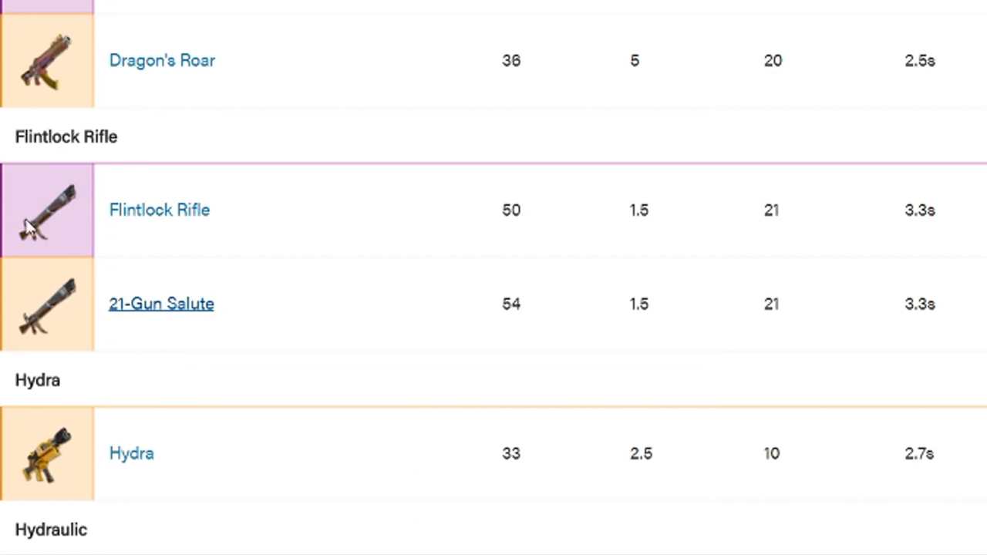
pyautogui.moveTo(40, 320)
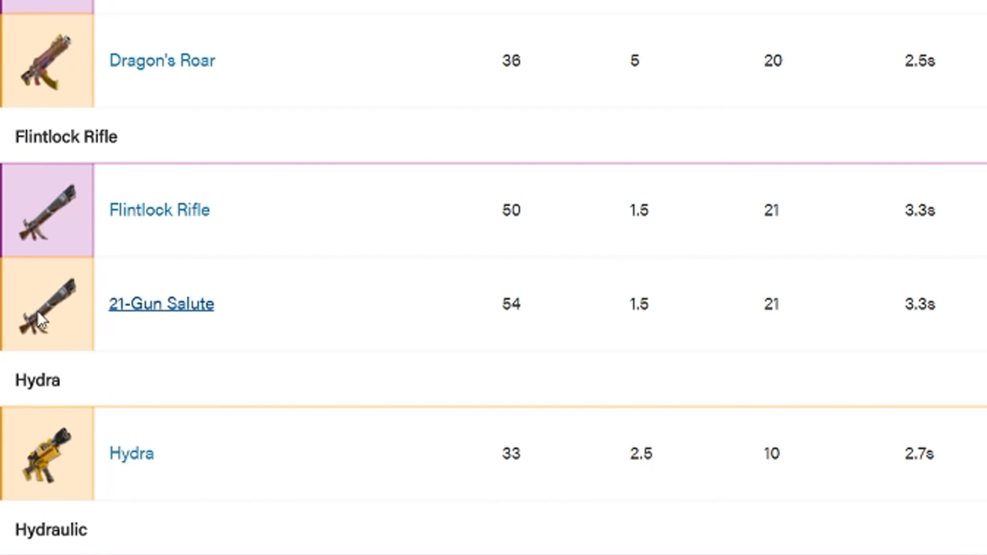
pyautogui.moveTo(135, 324)
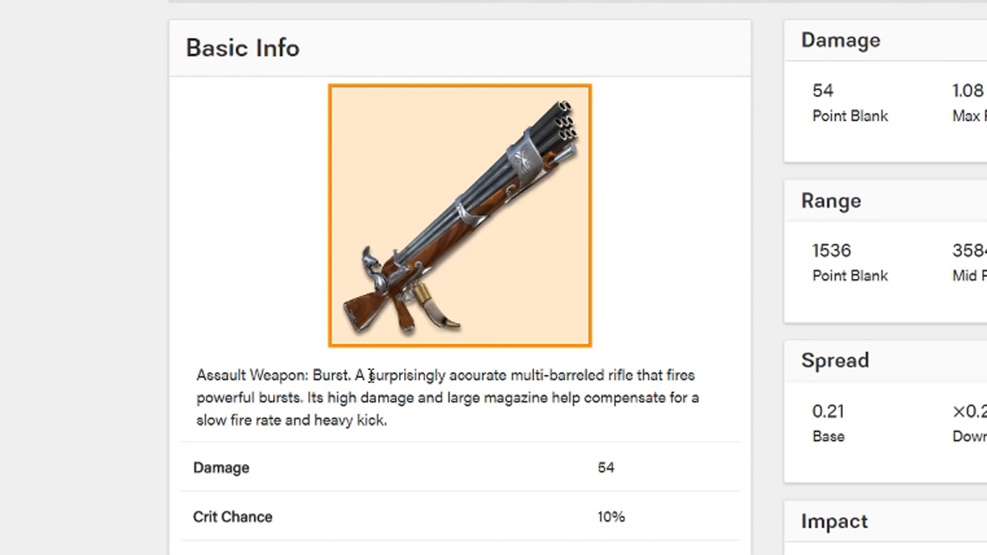
pyautogui.moveTo(429, 377)
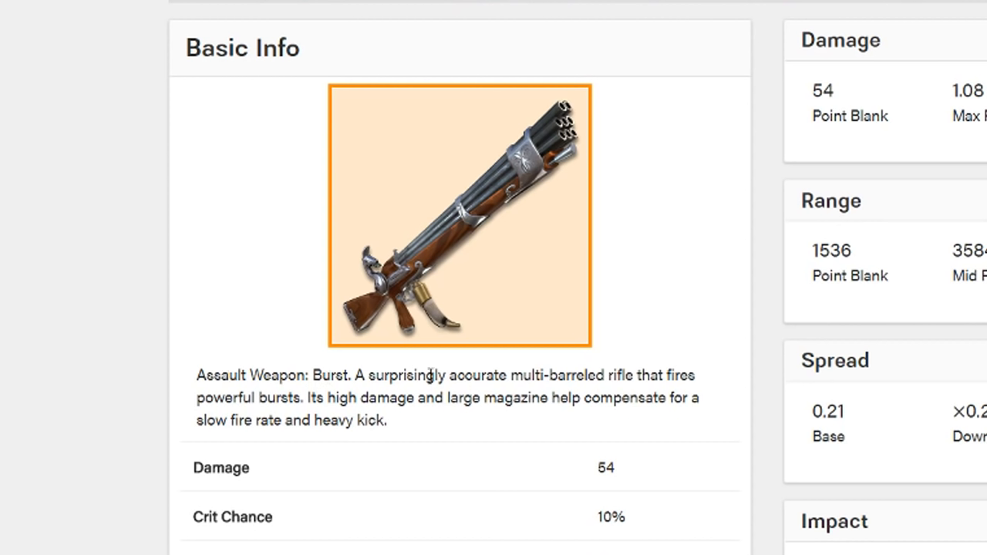
pyautogui.moveTo(497, 380)
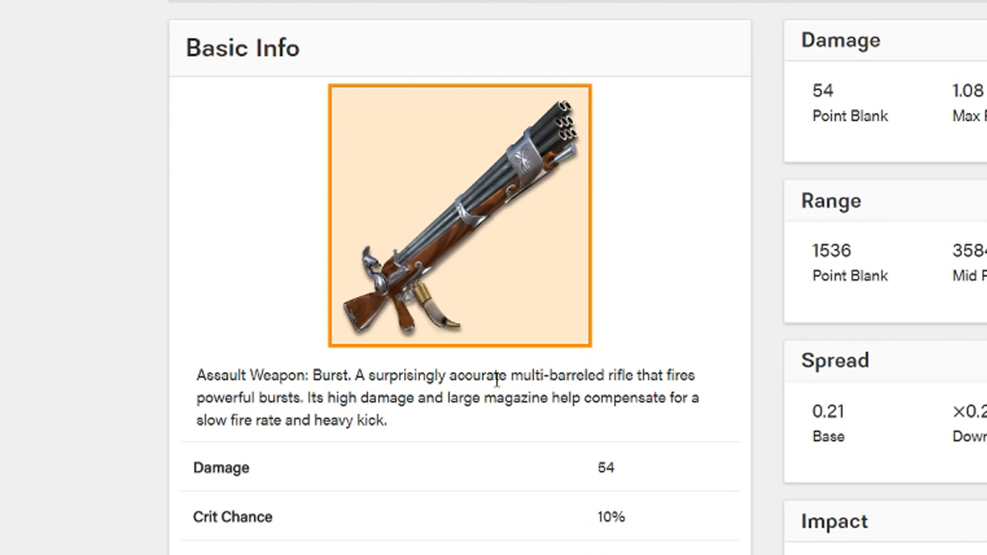
pyautogui.moveTo(361, 375)
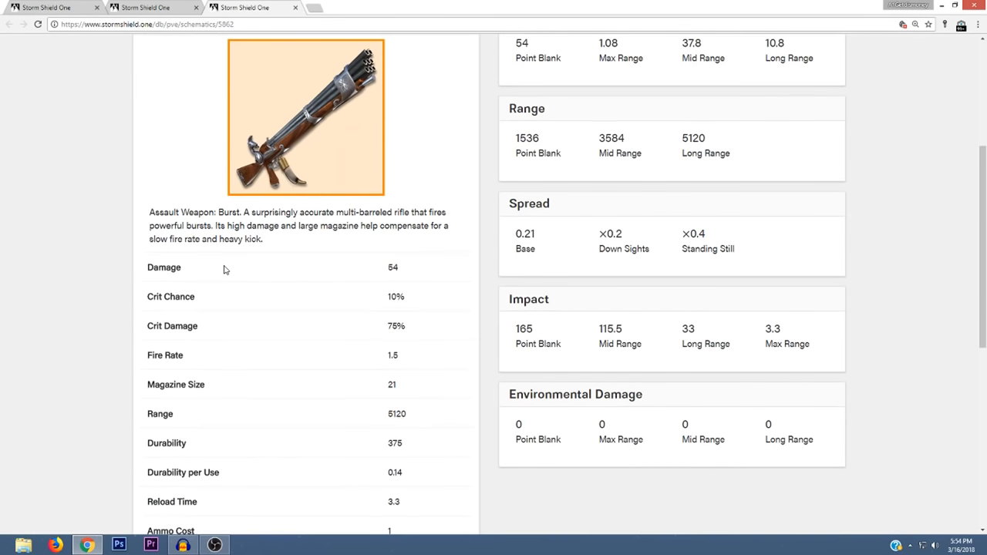
# Scroll the 21-Gun Salute page to its Crafting Costs and Recycle Returns, then back up.
pyautogui.scroll(-3)
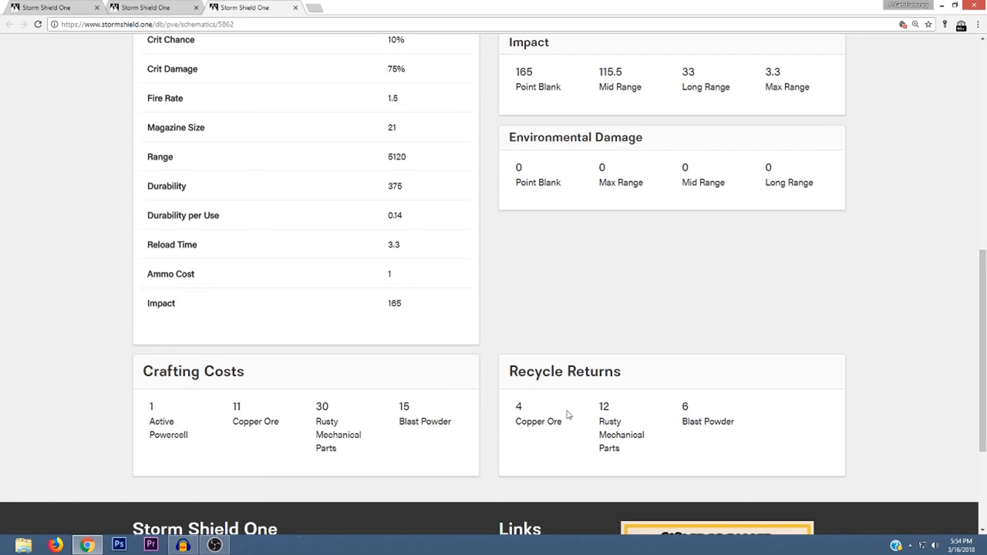
pyautogui.scroll(3)
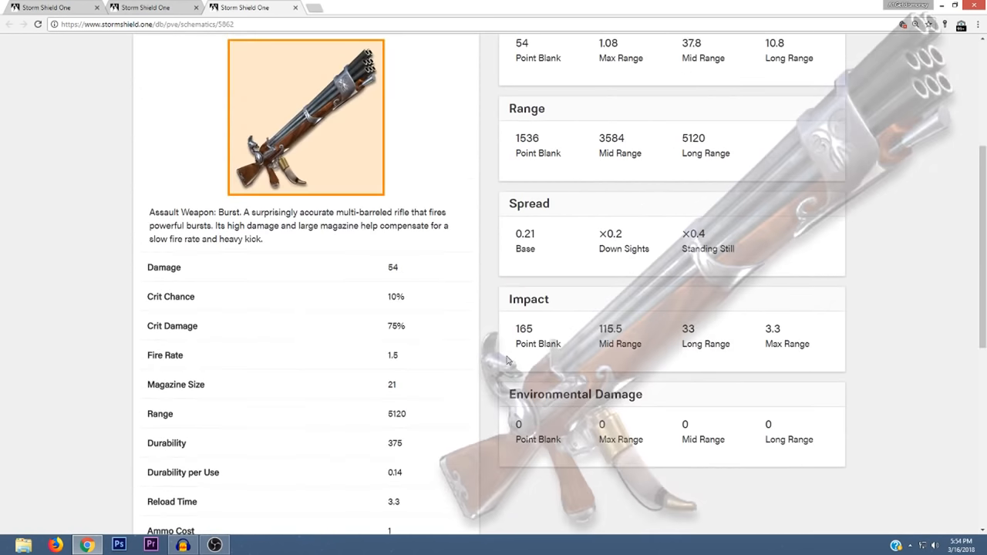
# Scroll through the Flintlock Rifle schematic's stats and Crafting Costs section.
pyautogui.scroll(3)
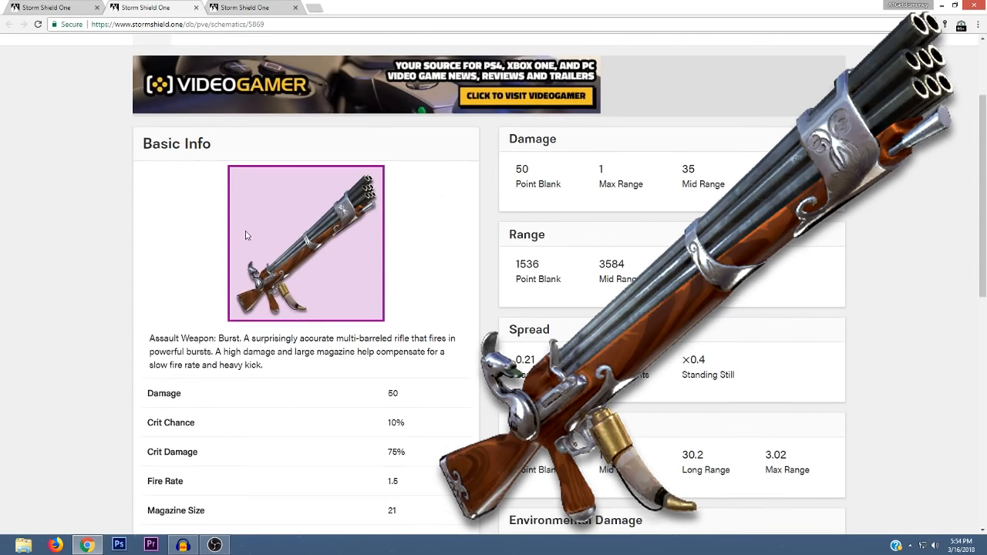
pyautogui.scroll(-3)
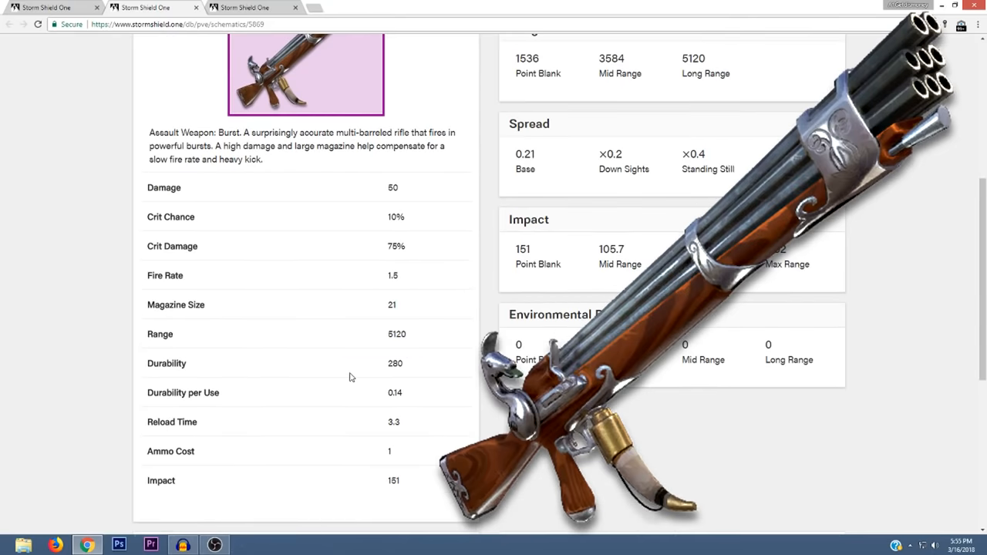
pyautogui.scroll(3)
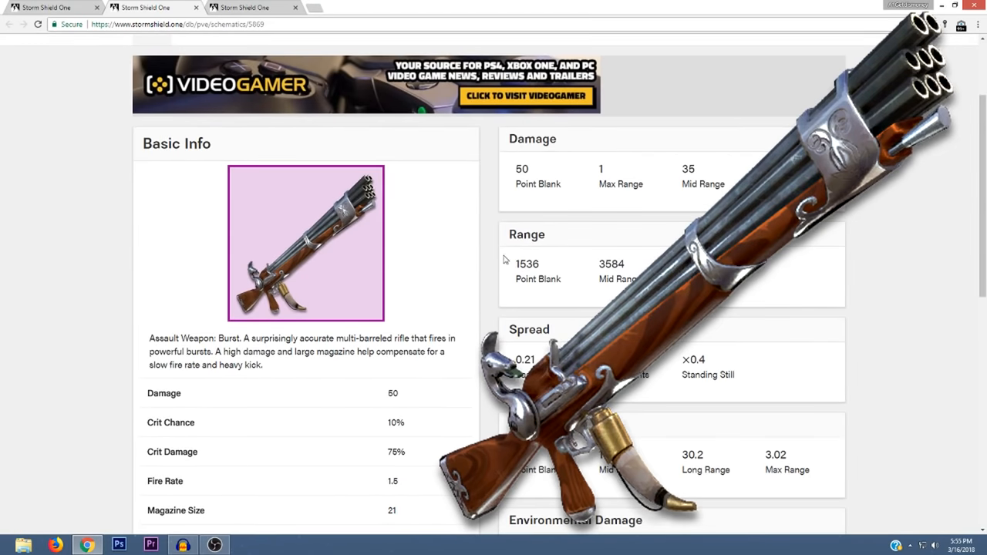
pyautogui.scroll(-3)
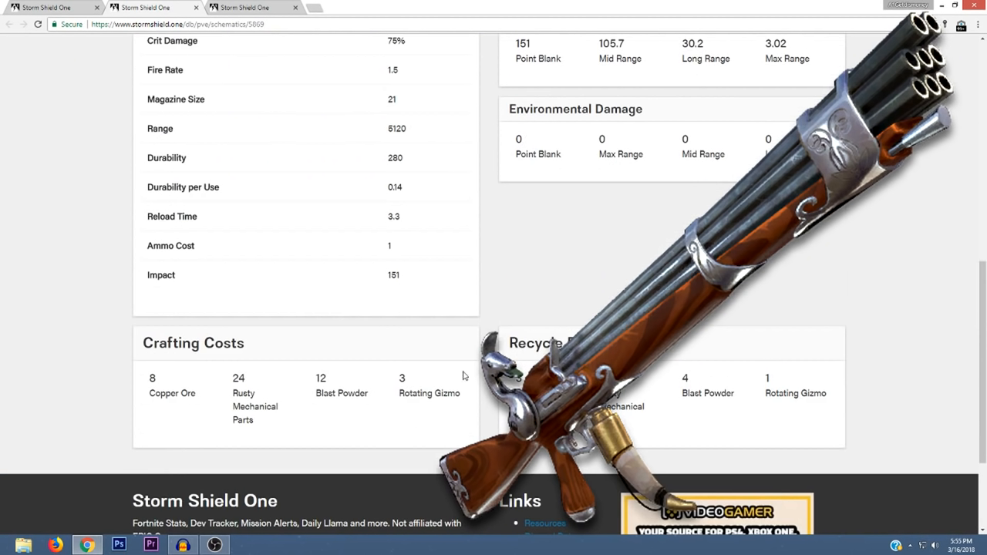
pyautogui.scroll(3)
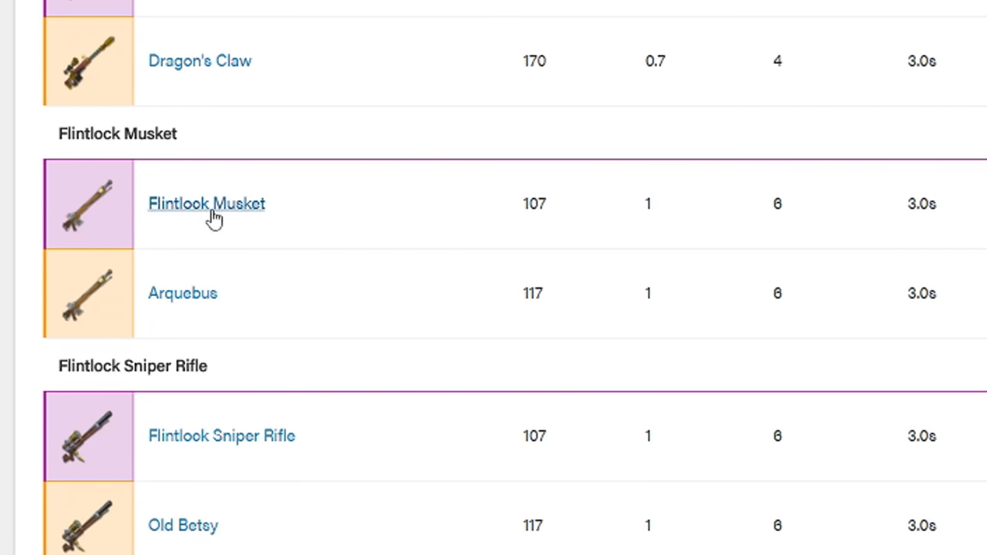
pyautogui.moveTo(179, 308)
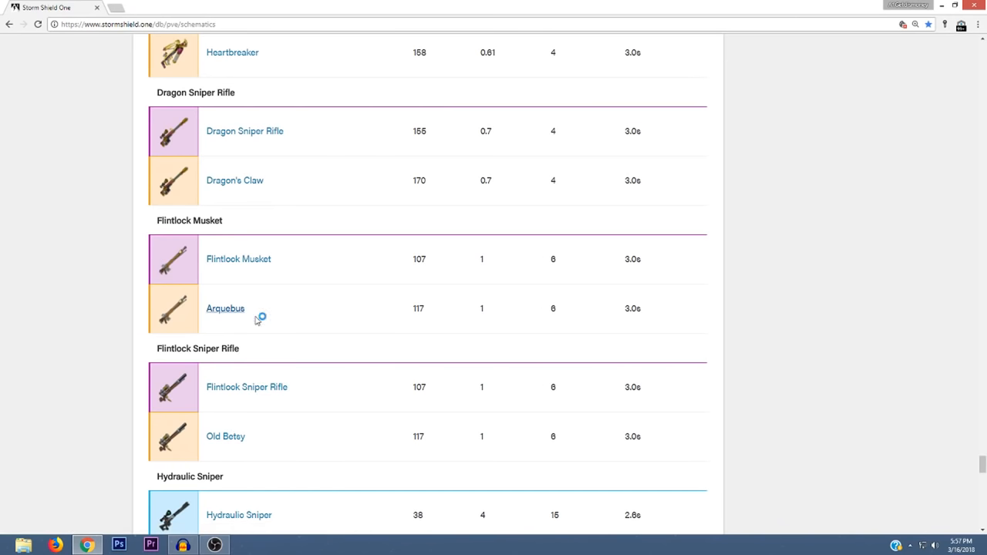
# Open the Arquebus schematic from the Flintlock Musket section of the list.
pyautogui.click(226, 308)
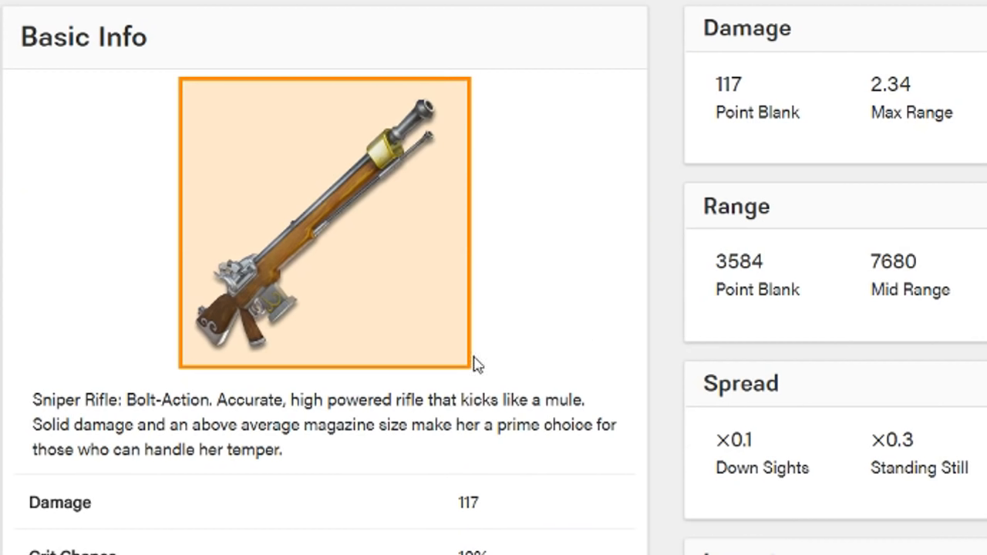
pyautogui.moveTo(245, 417)
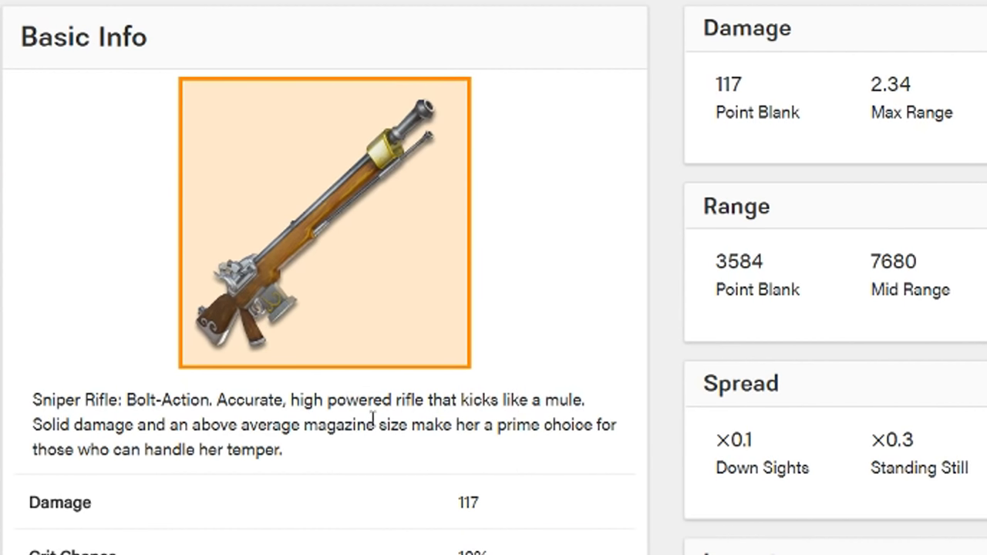
pyautogui.moveTo(241, 416)
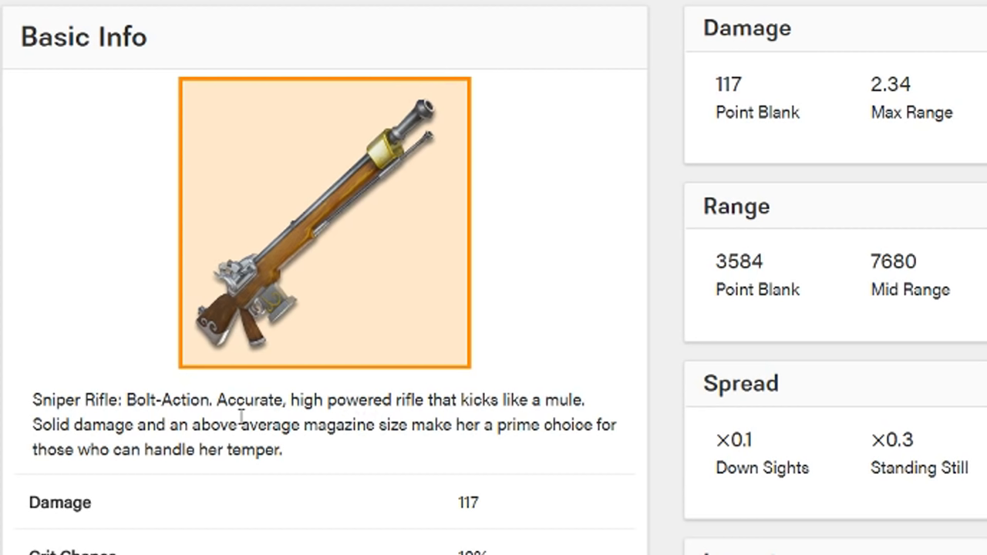
pyautogui.moveTo(400, 416)
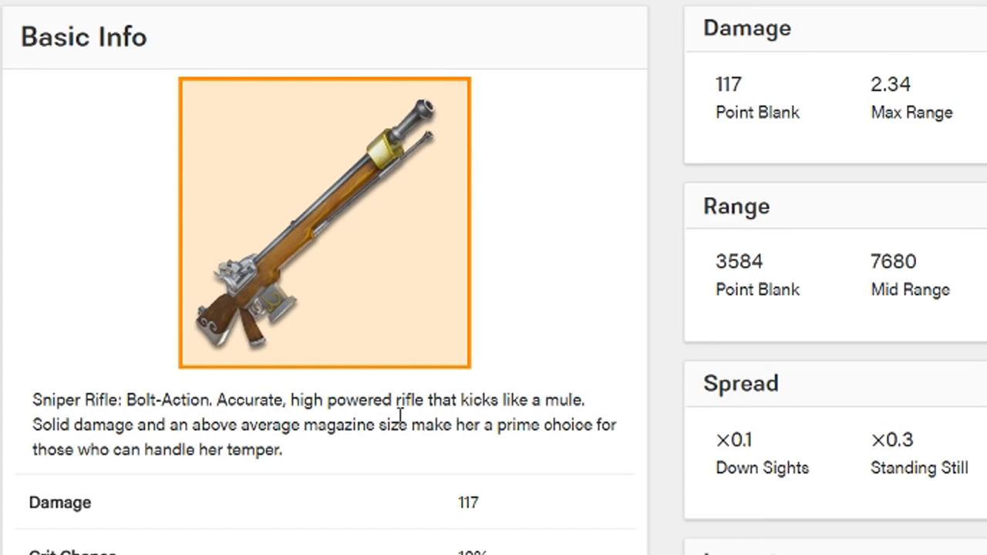
pyautogui.moveTo(114, 435)
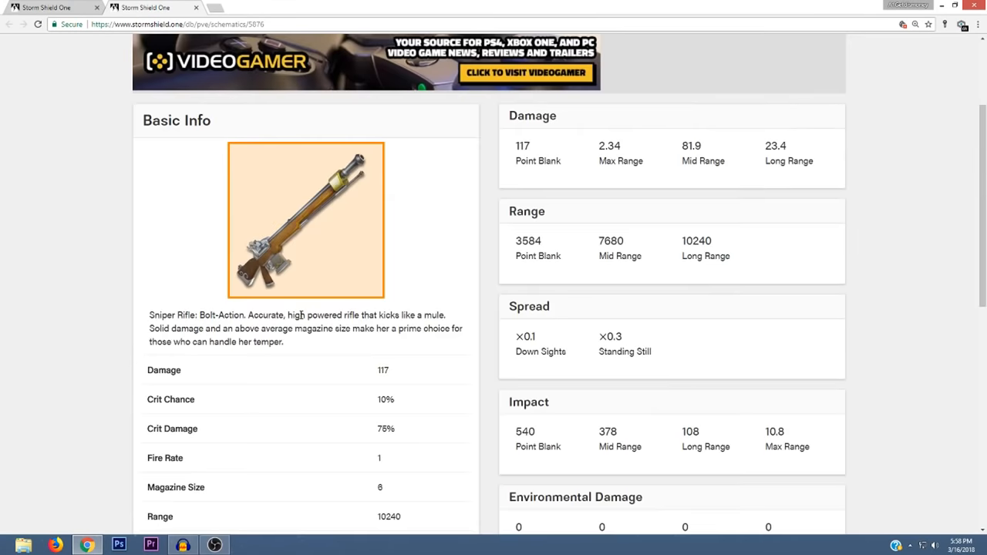
# Scroll the Arquebus page down to Crafting Costs and Recycle Returns, then return to the schematics list.
pyautogui.scroll(-3)
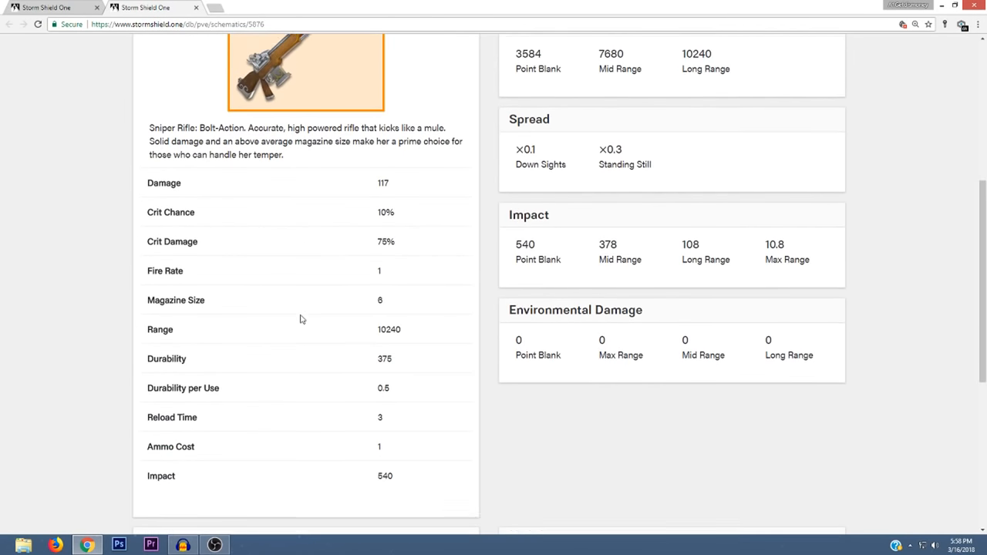
pyautogui.scroll(-3)
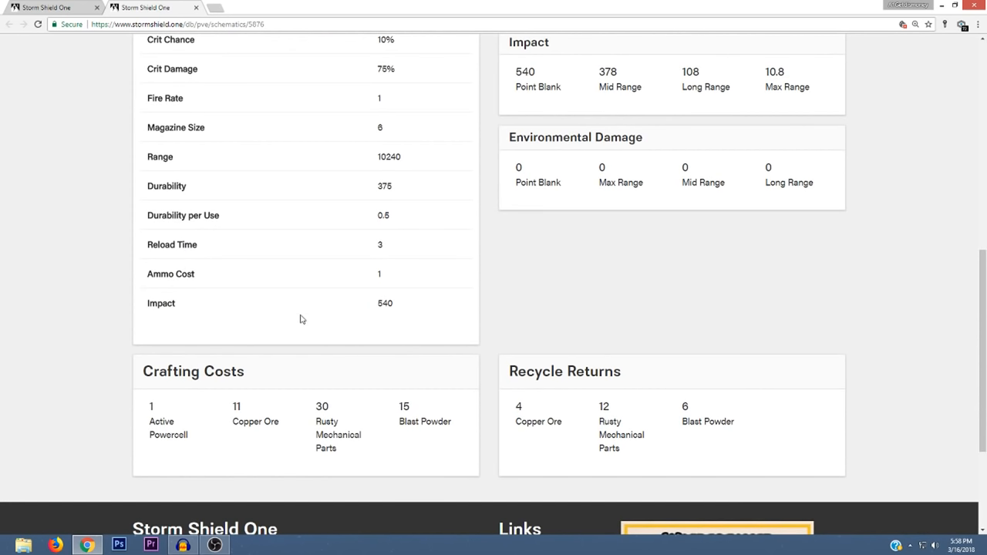
pyautogui.click(239, 6)
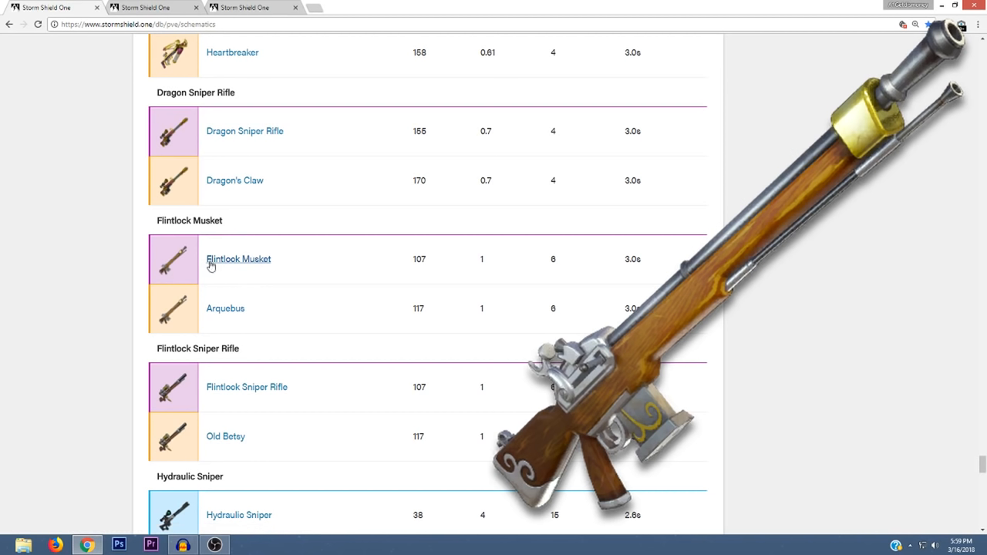
pyautogui.moveTo(181, 315)
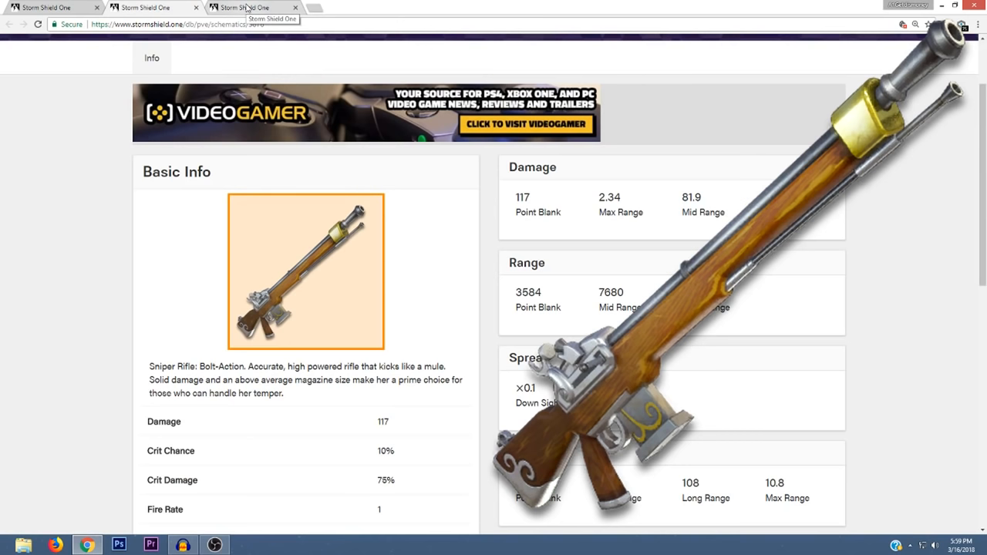
pyautogui.click(9, 24)
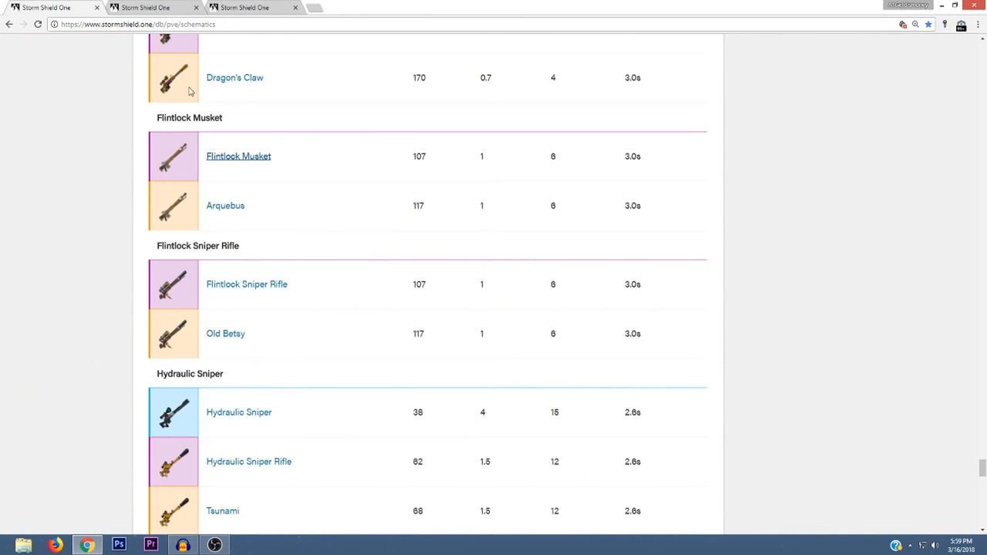
pyautogui.moveTo(163, 259)
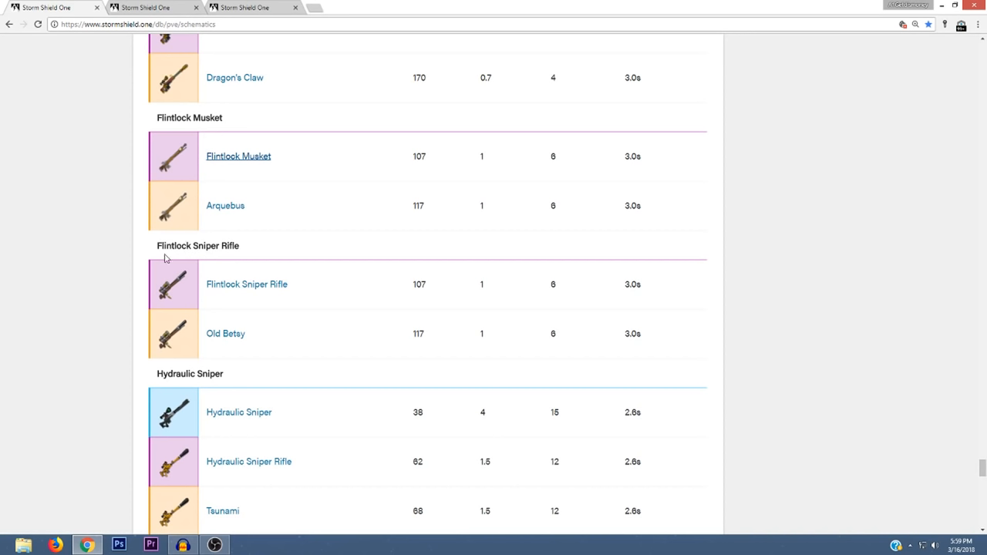
pyautogui.moveTo(247, 253)
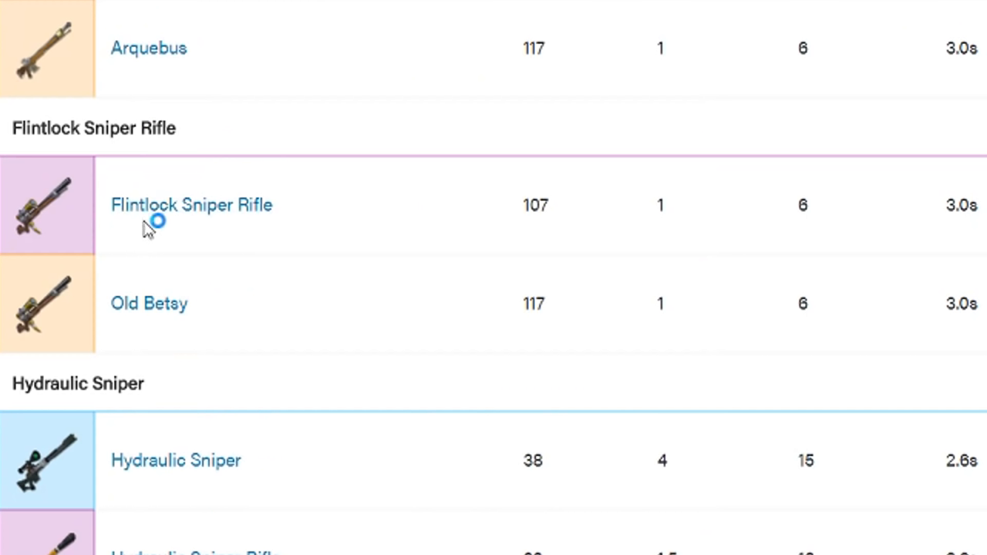
pyautogui.moveTo(48, 324)
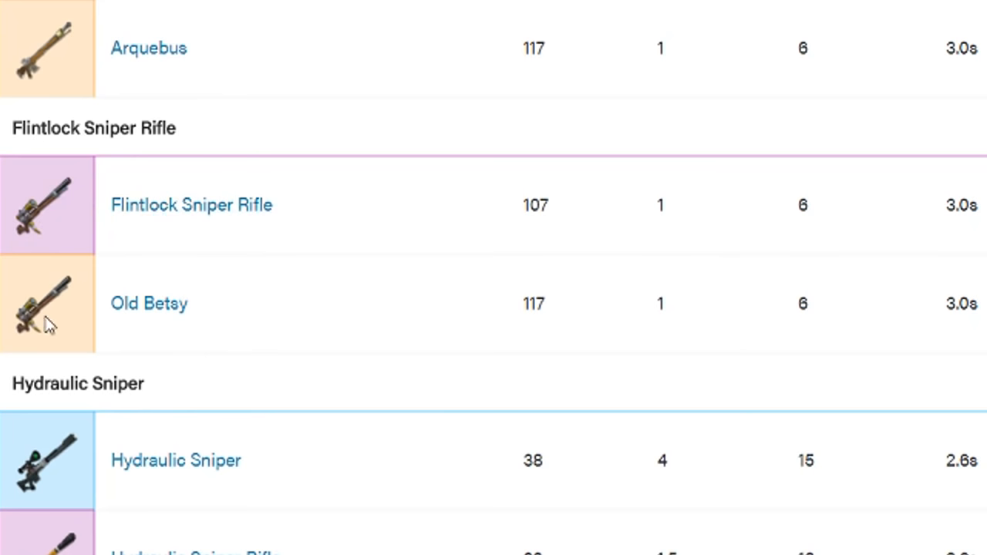
pyautogui.moveTo(148, 302)
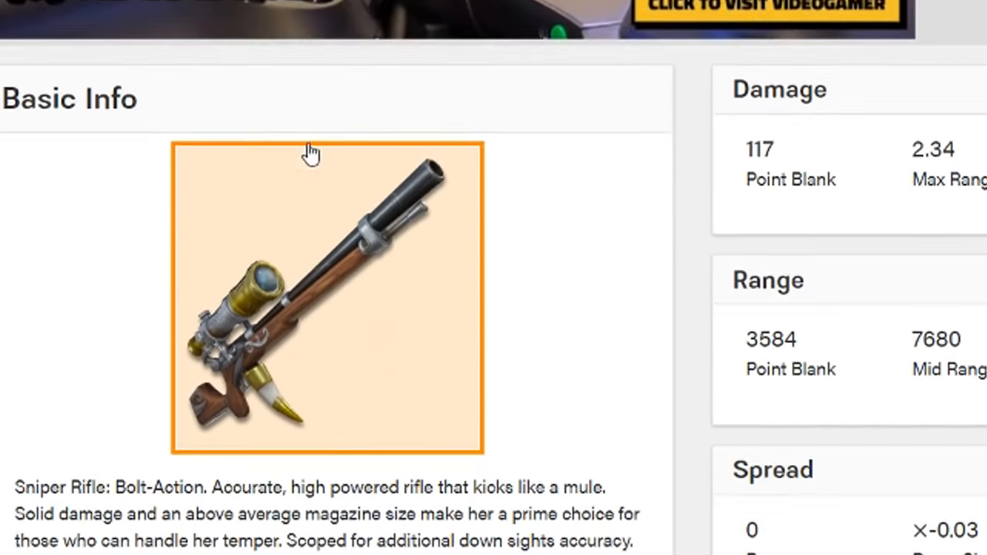
pyautogui.scroll(-3)
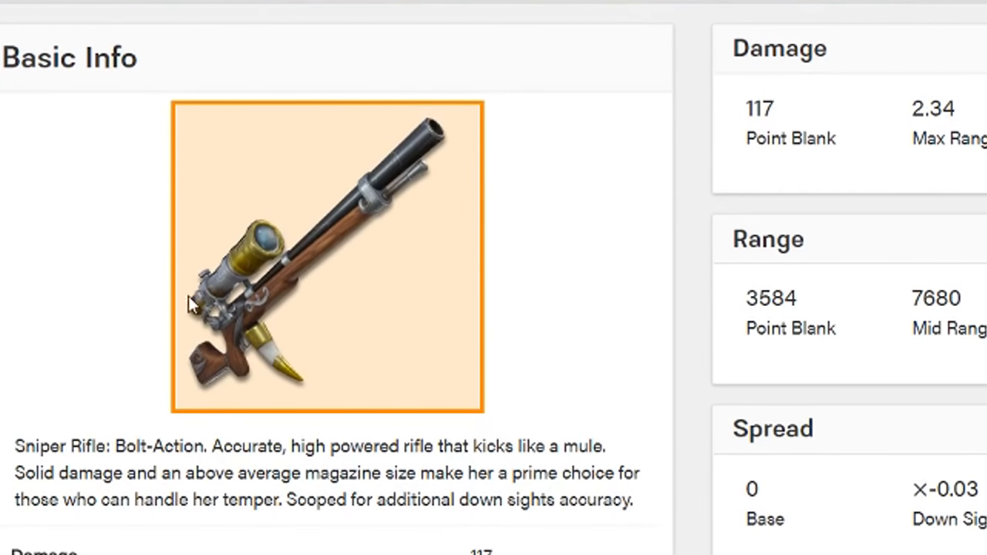
pyautogui.scroll(-3)
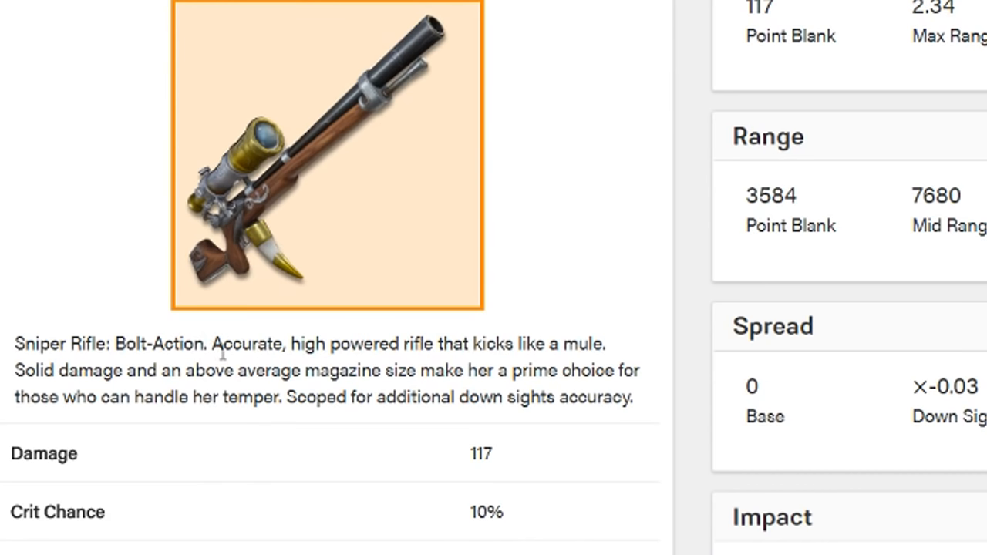
pyautogui.doubleClick(310, 396)
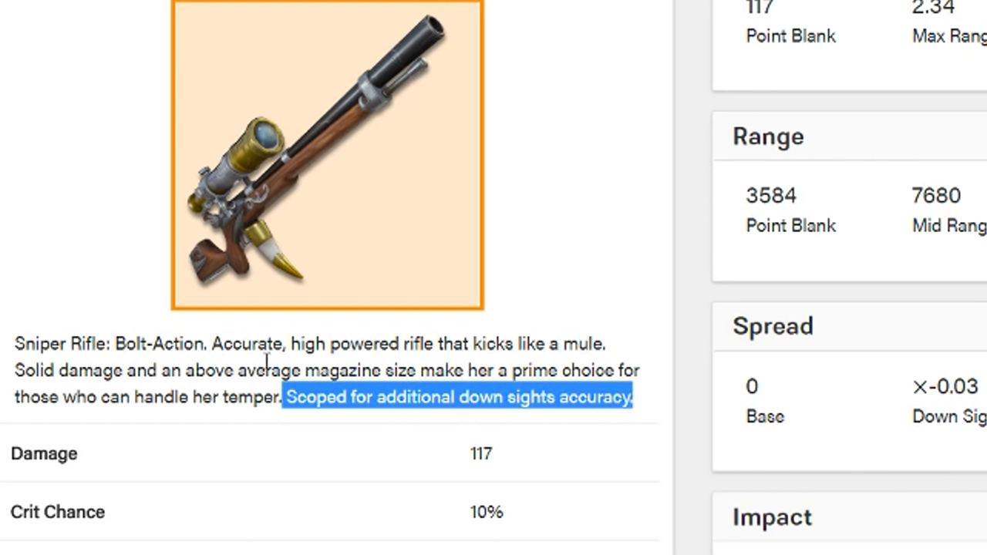
pyautogui.moveTo(465, 347)
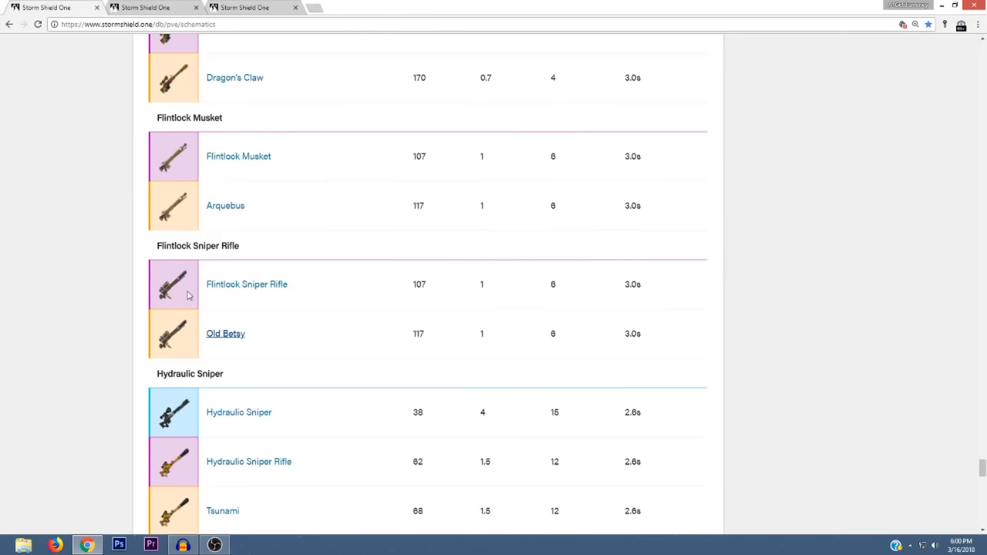
pyautogui.scroll(-3)
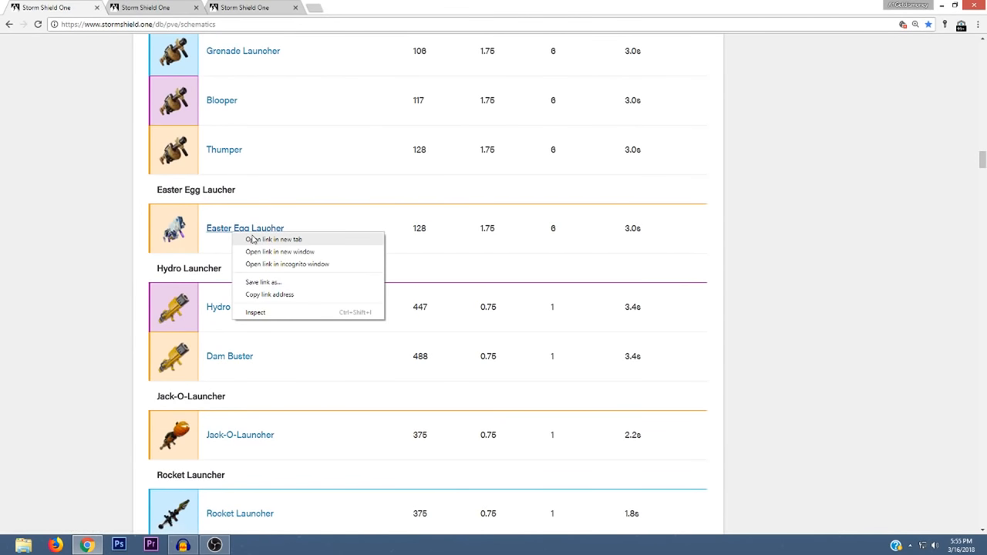
pyautogui.click(275, 239)
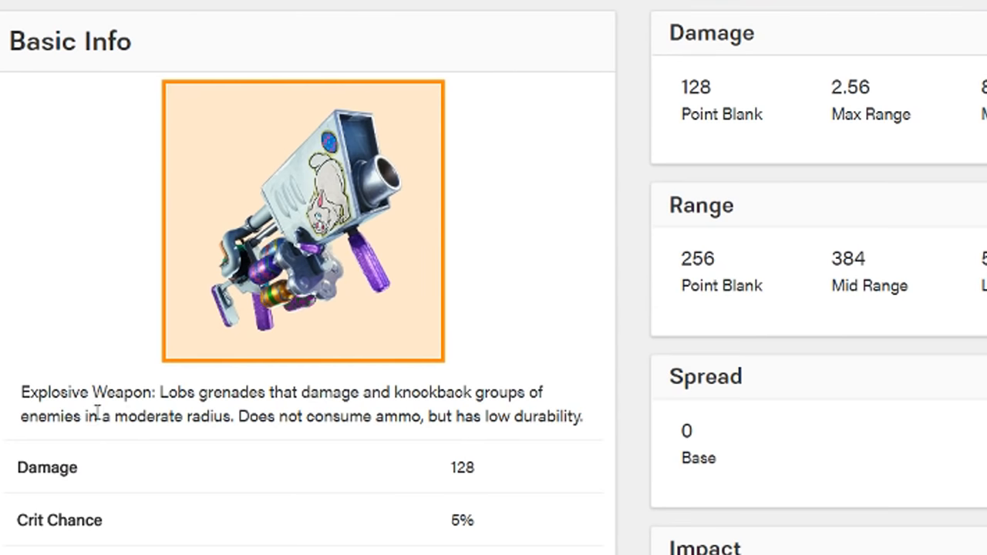
pyautogui.moveTo(265, 411)
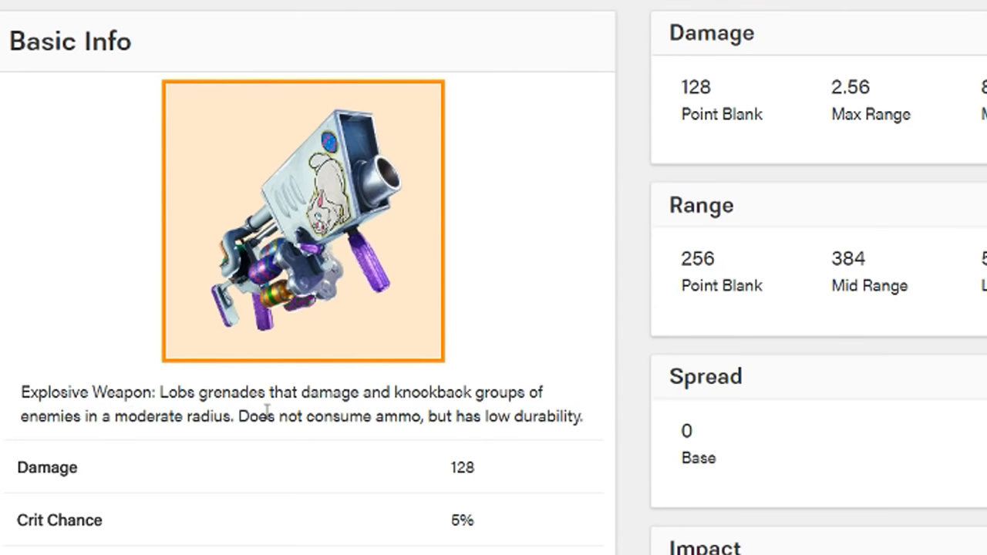
pyautogui.moveTo(179, 454)
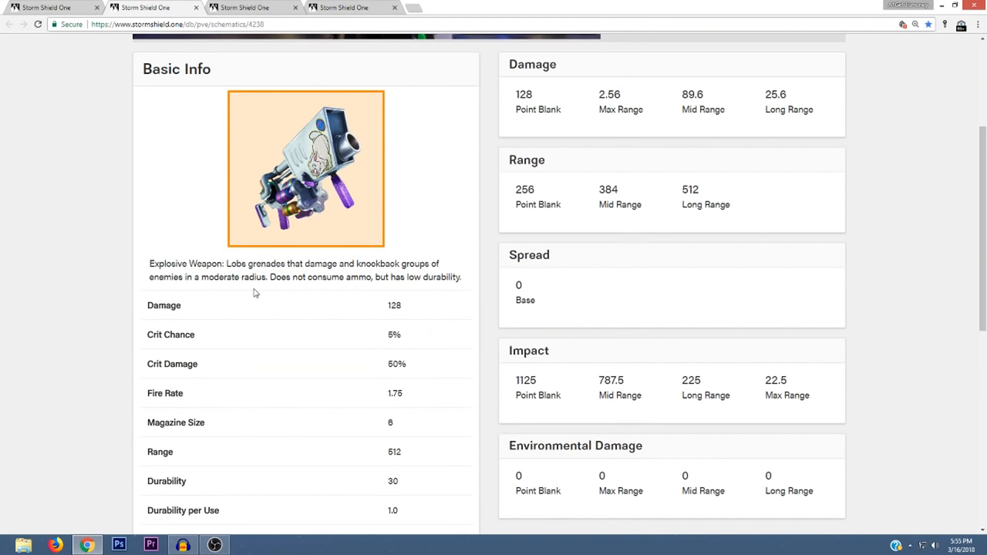
pyautogui.scroll(-3)
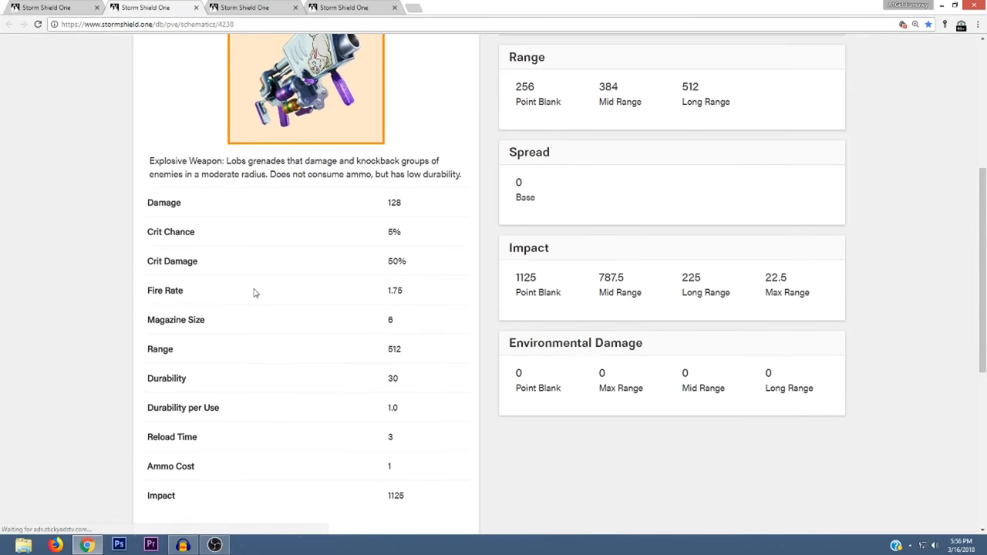
pyautogui.scroll(-3)
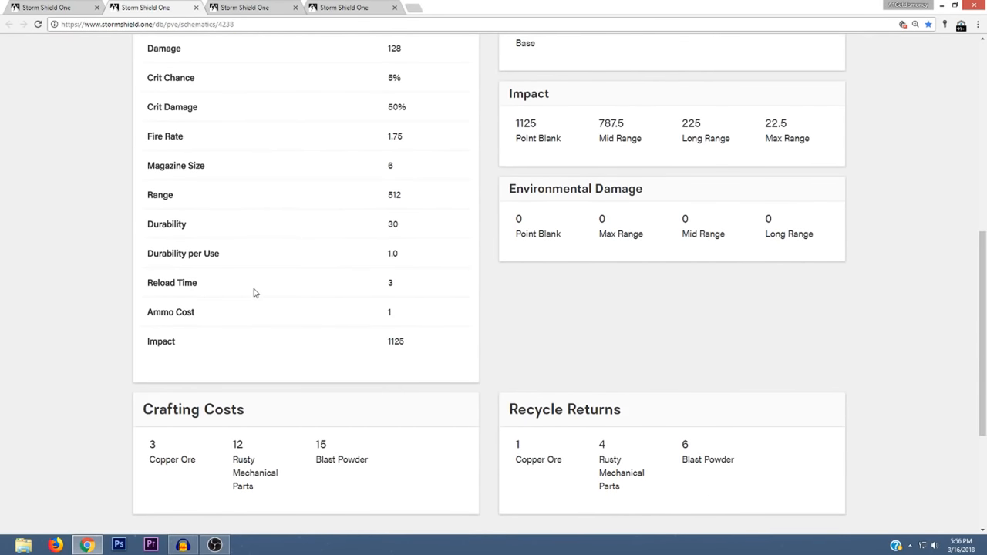
pyautogui.scroll(3)
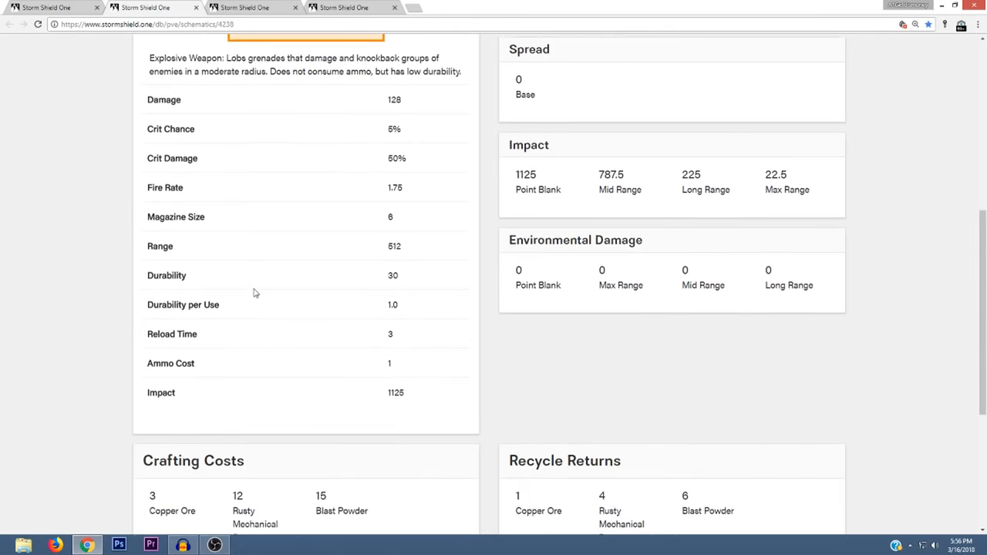
pyautogui.scroll(3)
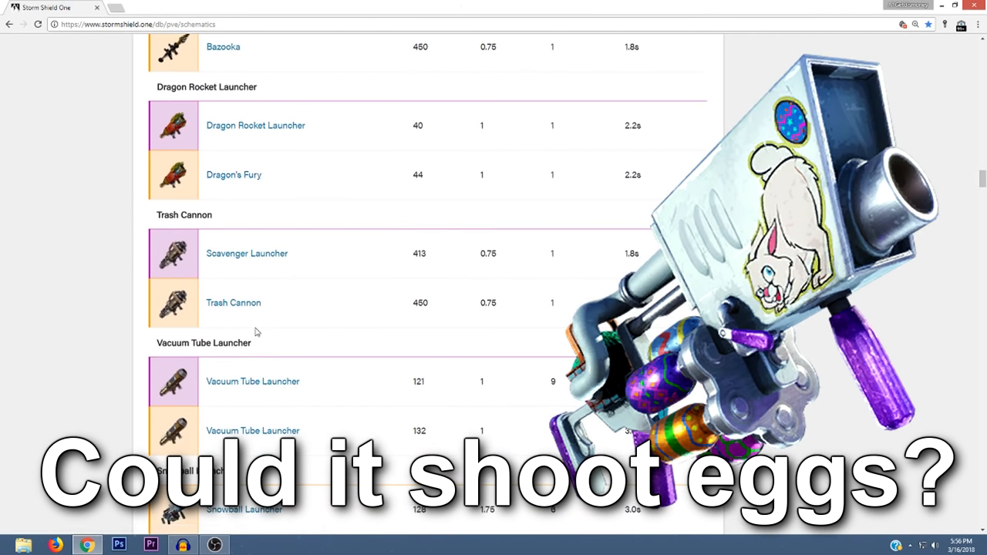
pyautogui.scroll(-3)
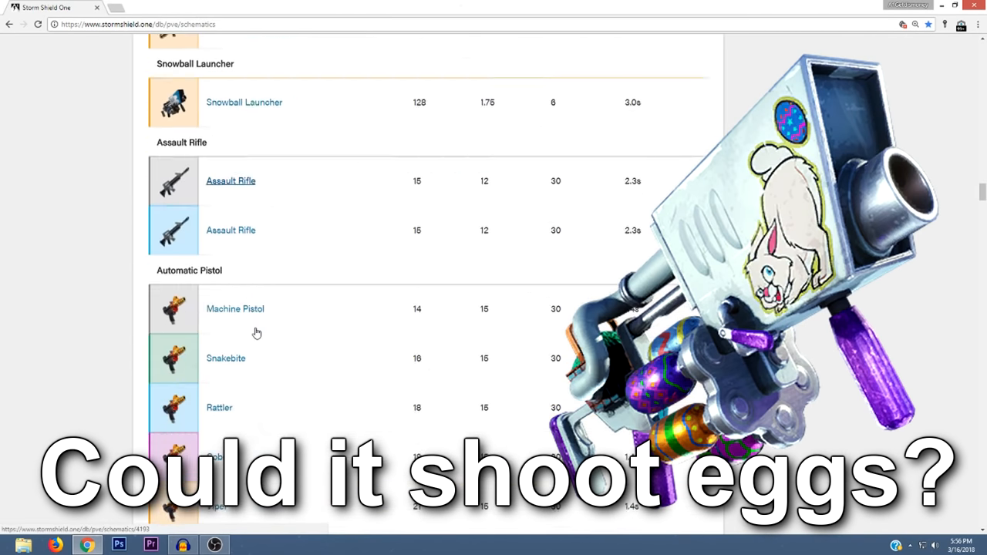
pyautogui.scroll(-3)
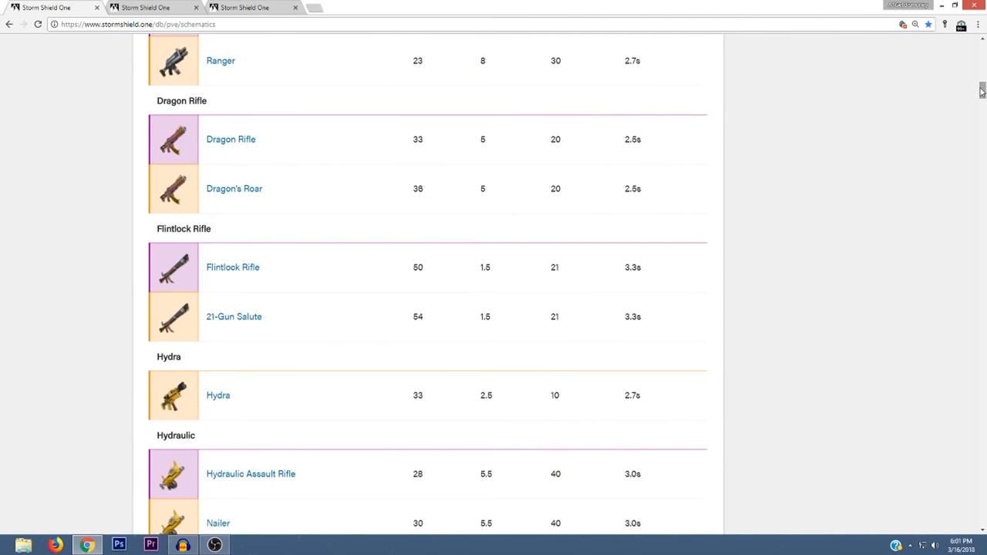
pyautogui.moveTo(972, 94)
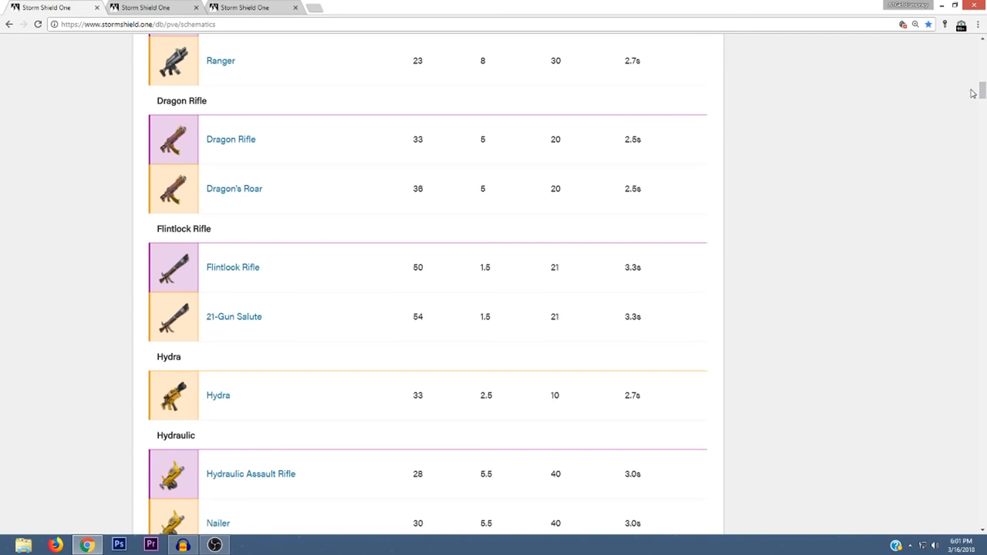
pyautogui.moveTo(876, 117)
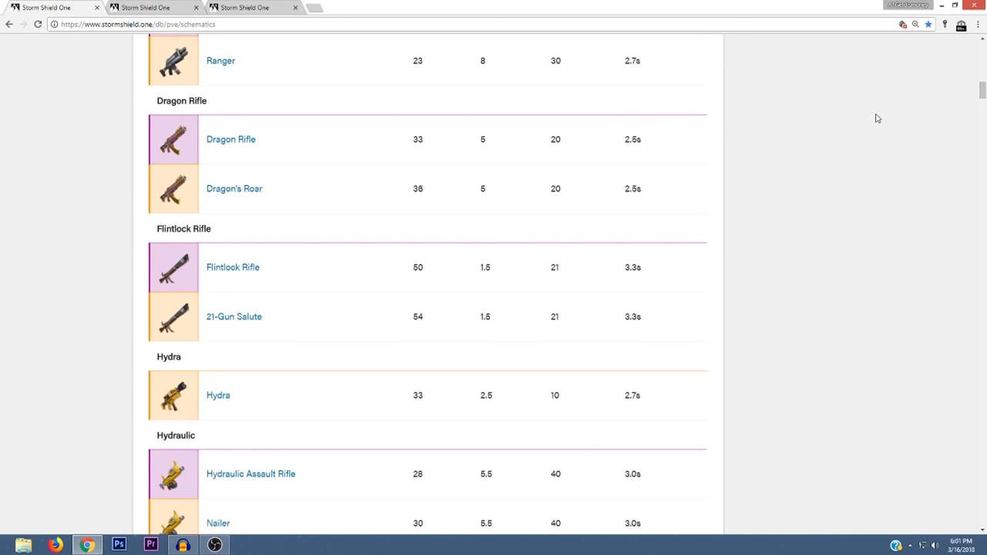
pyautogui.moveTo(121, 282)
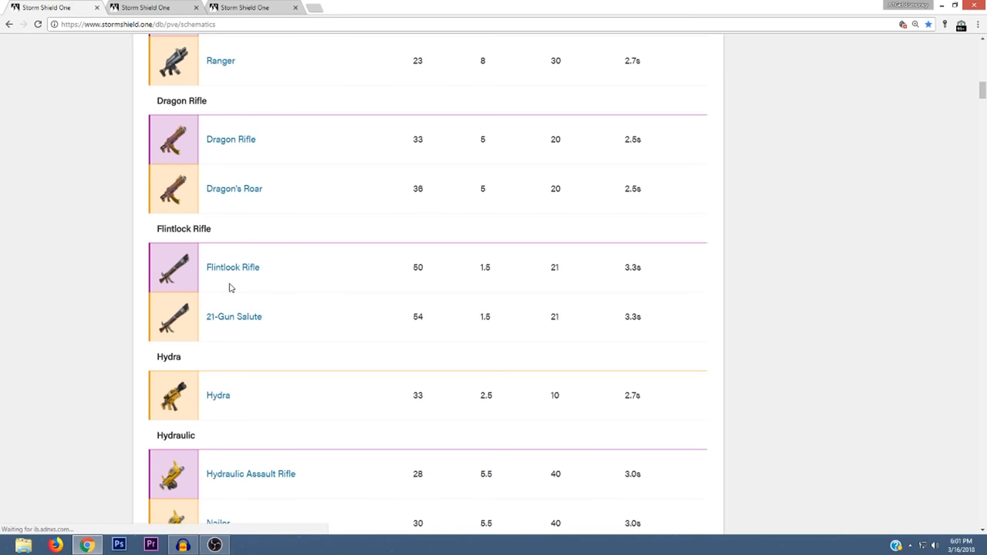
pyautogui.moveTo(254, 288)
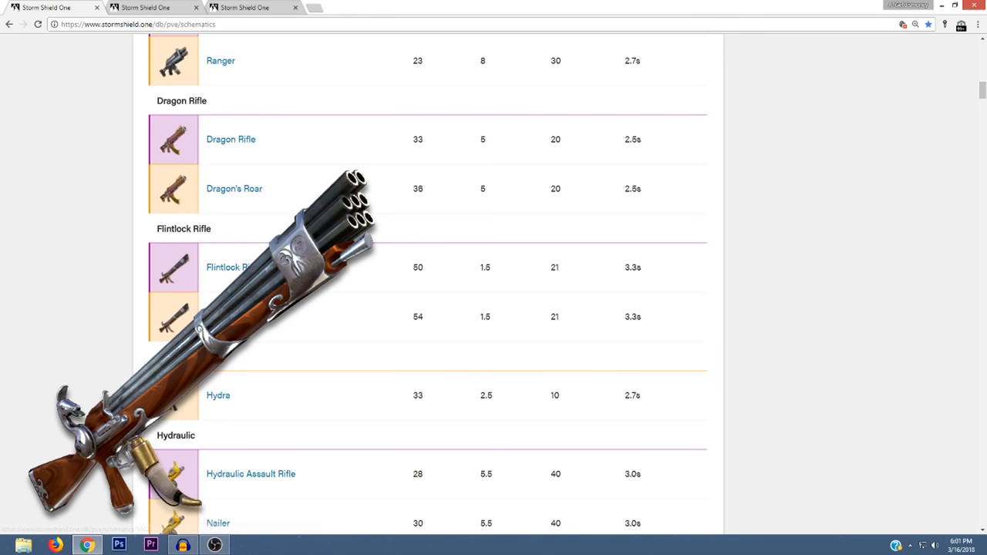
pyautogui.scroll(-3)
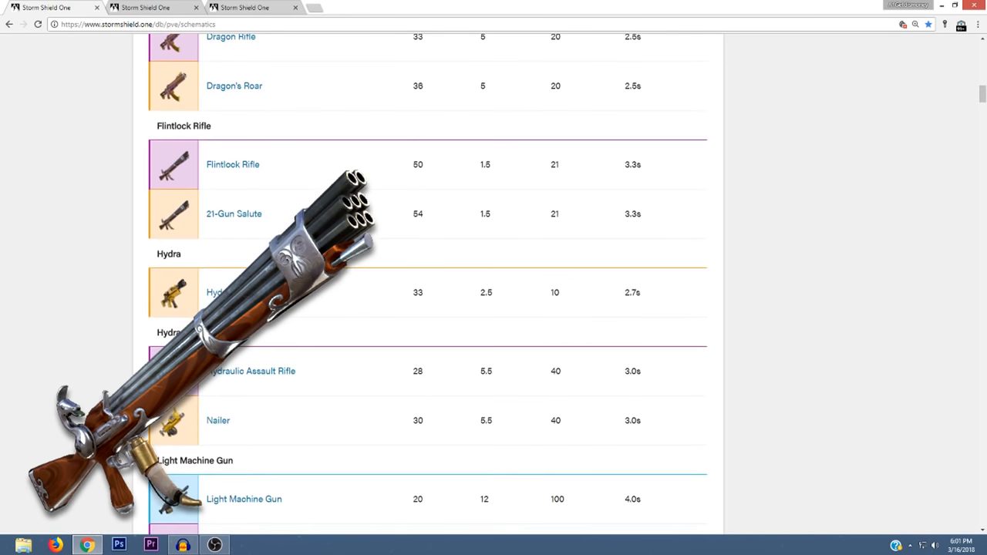
pyautogui.scroll(-3)
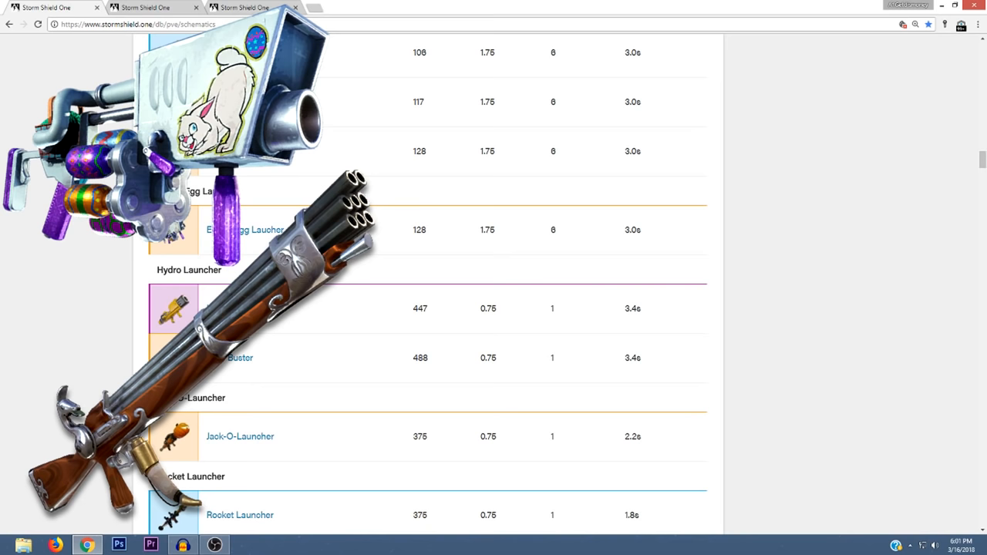
pyautogui.scroll(-3)
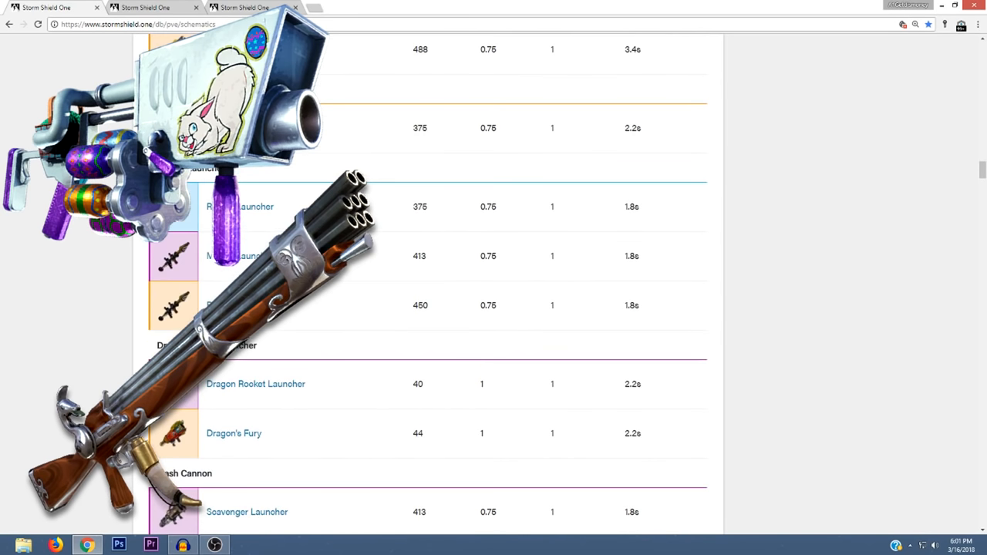
pyautogui.scroll(-3)
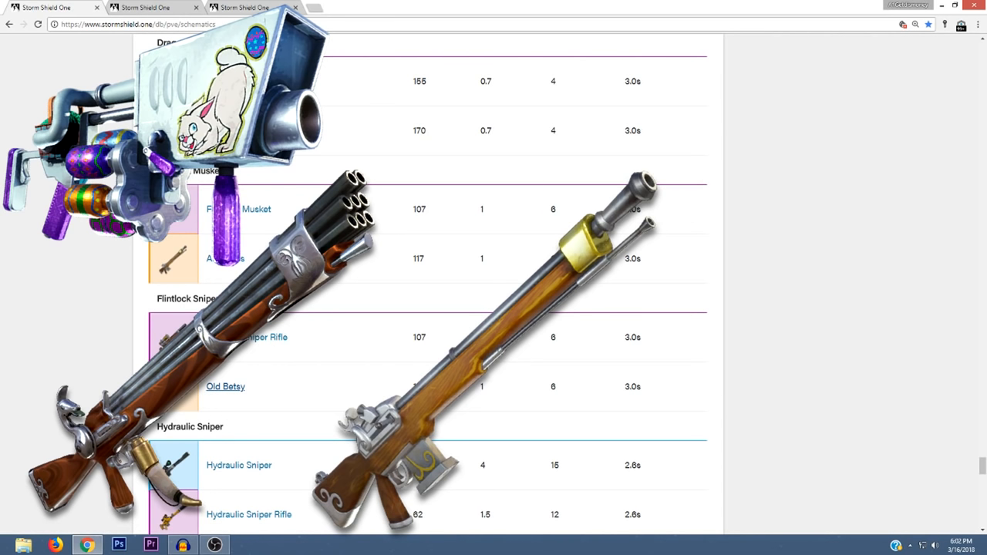
pyautogui.scroll(-3)
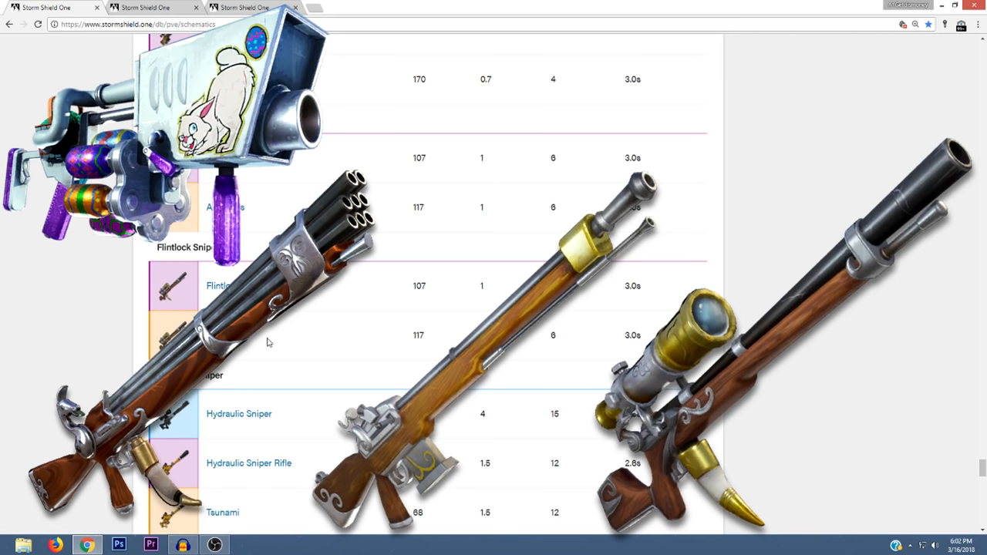
pyautogui.scroll(-3)
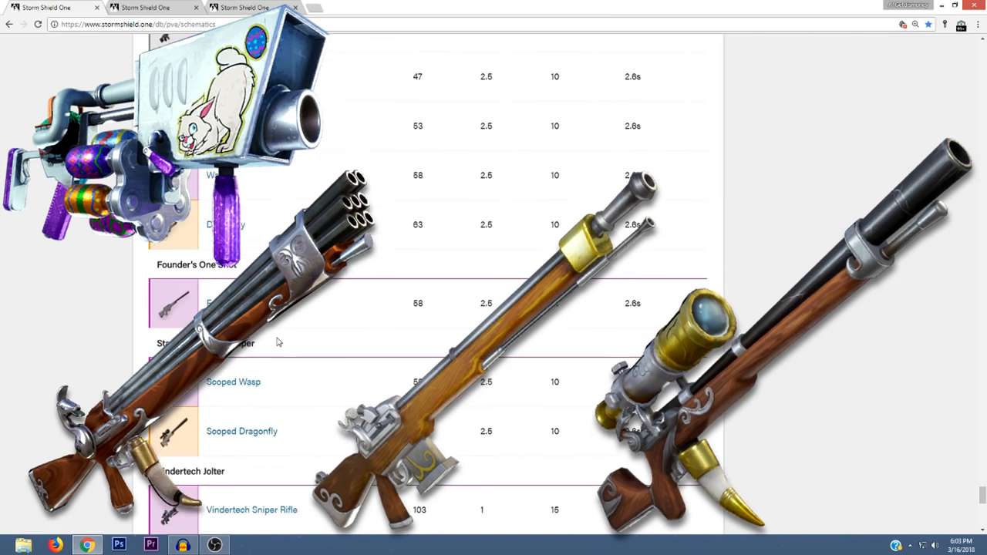
pyautogui.scroll(-3)
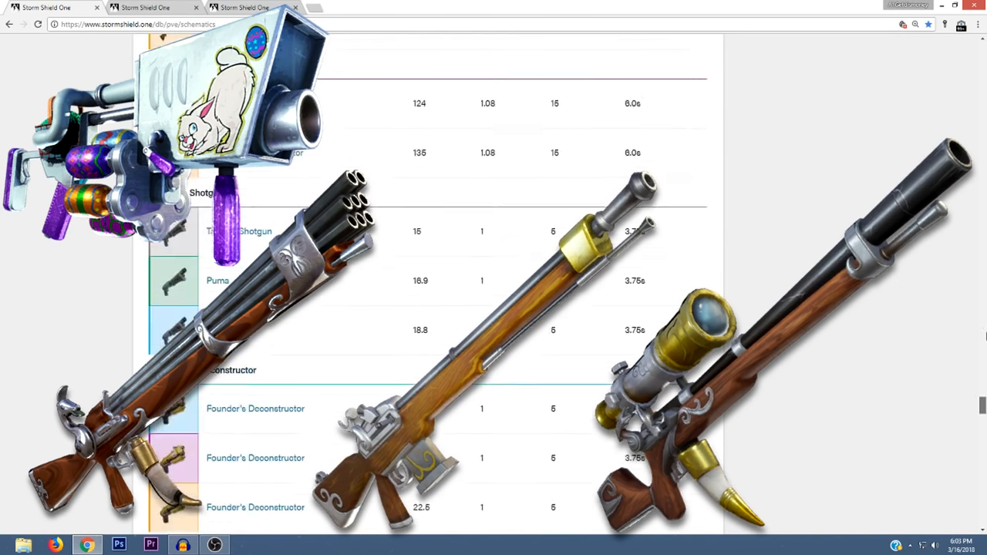
pyautogui.scroll(3)
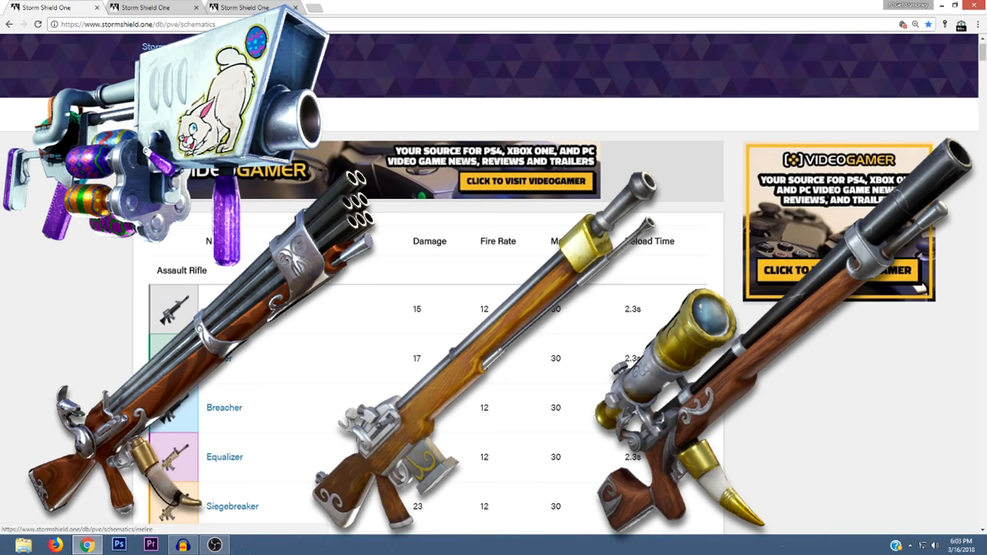
pyautogui.scroll(-3)
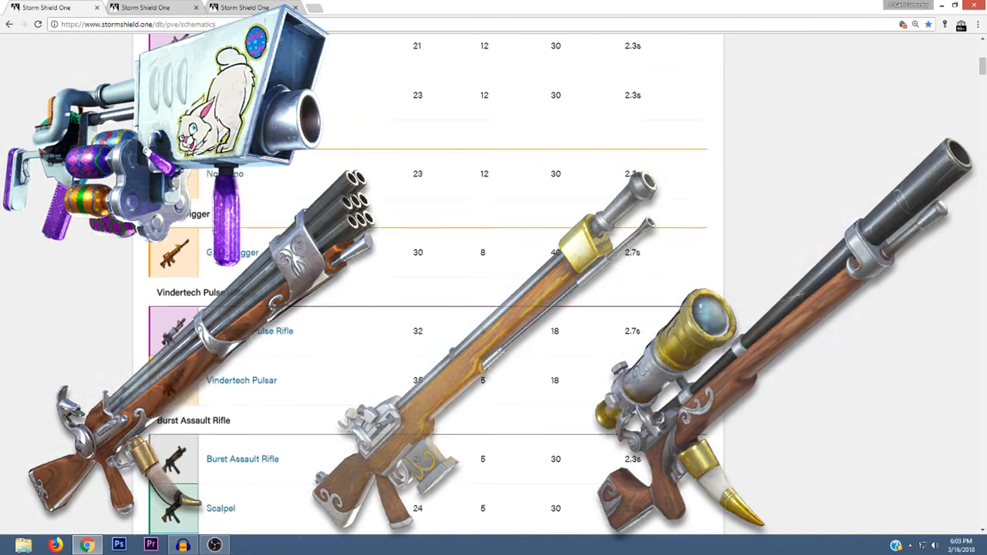
pyautogui.scroll(-3)
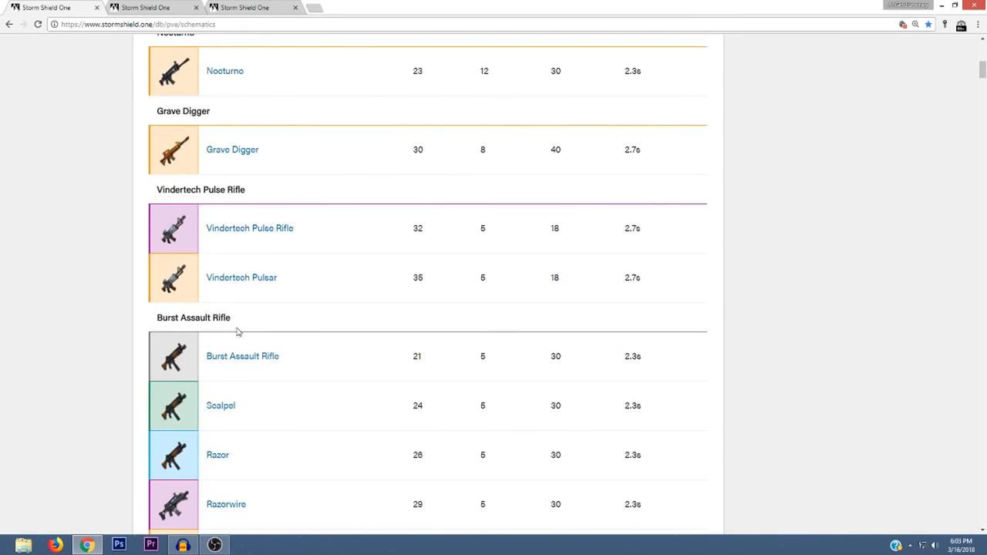